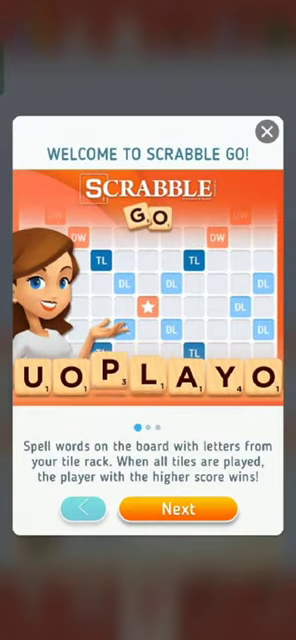
# Close the 'Welcome to Scrabble GO' popup to reach the home screen.
pyautogui.click(268, 131)
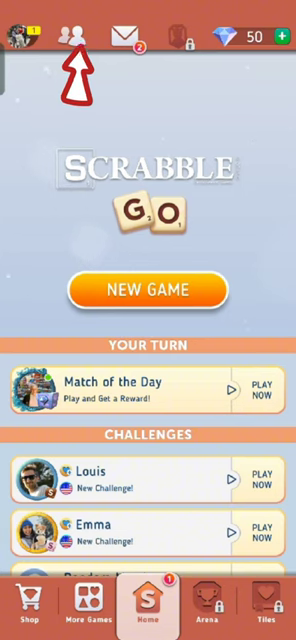
# From the empty friend list, choose Invite Friends to open the share screen.
pyautogui.click(73, 30)
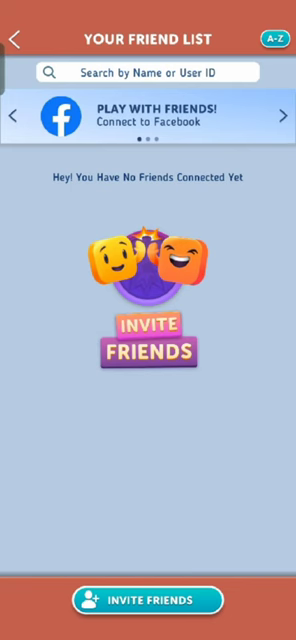
pyautogui.click(148, 599)
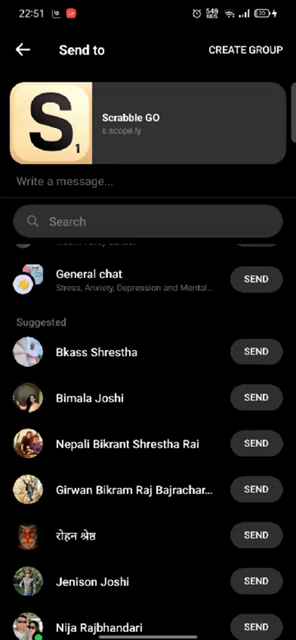
# Send the invite link to a contact from Messenger's list, then exit to the phone's home screen.
pyautogui.scroll(-3)
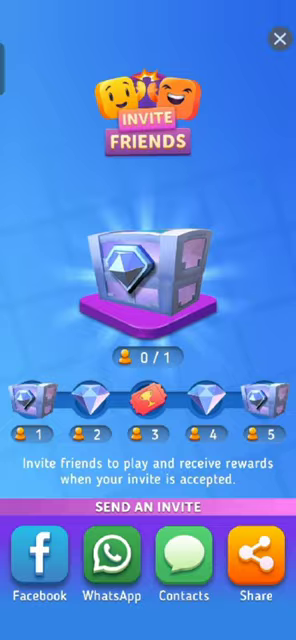
pyautogui.click(278, 37)
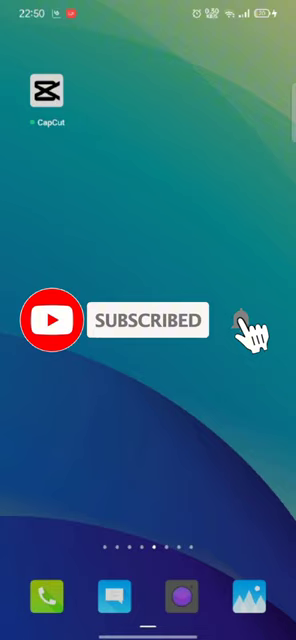
pyautogui.click(238, 320)
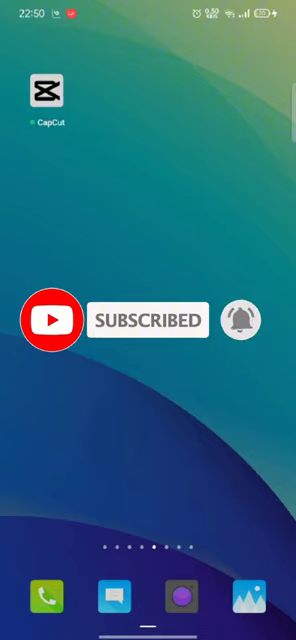